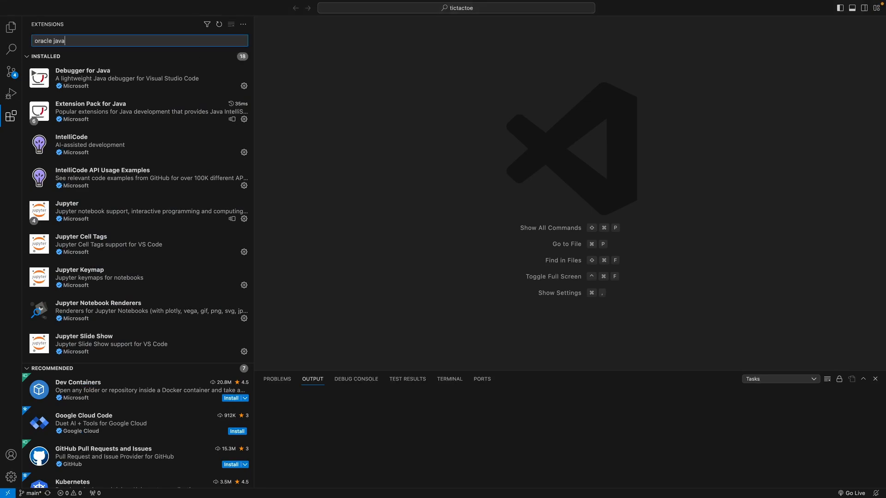
Step: Open the details page of Oracle's Java Platform Support extension from the 'oracle java' results
left_click(89, 97)
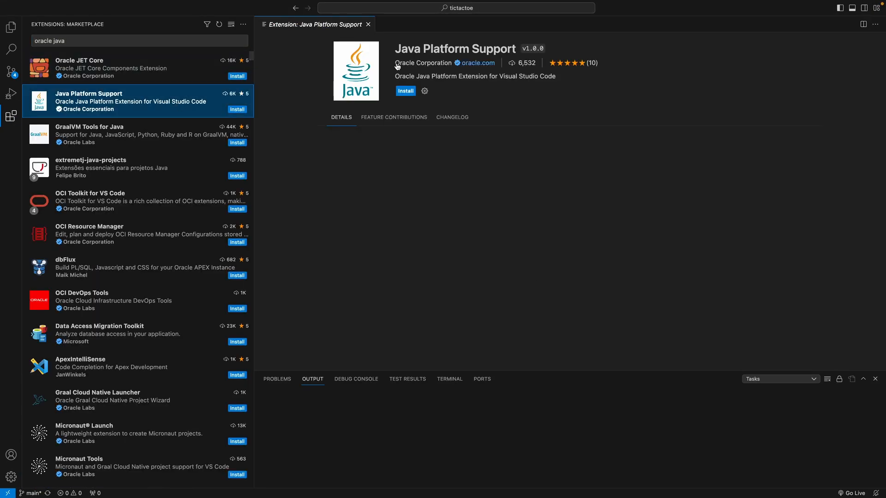
Step: Install Java Platform Support and choose an installed JDK in the JDK Downloader
left_click(405, 91)
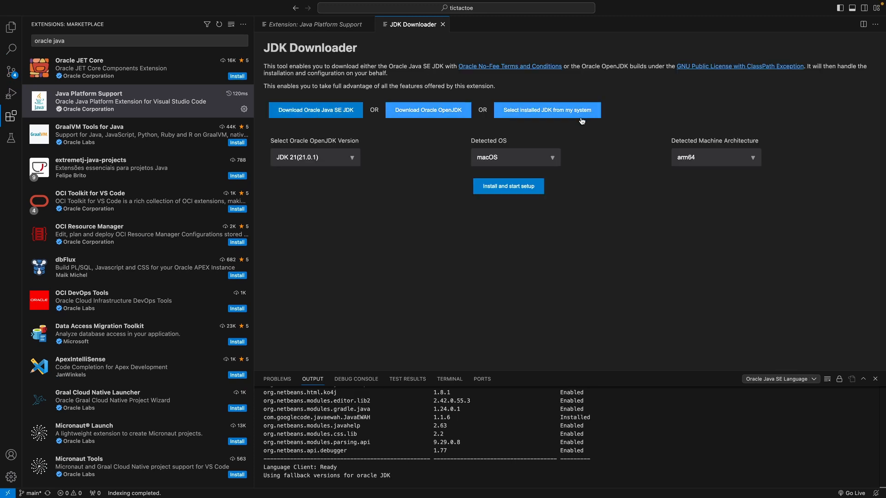
left_click(547, 110)
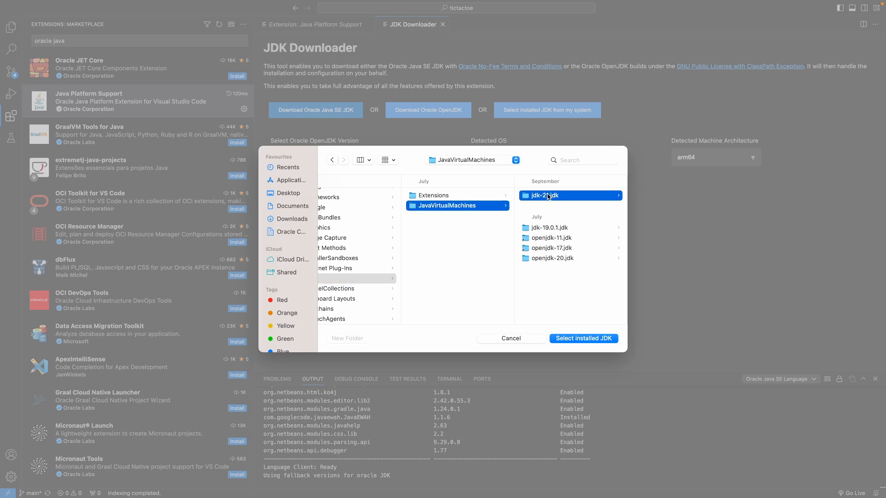